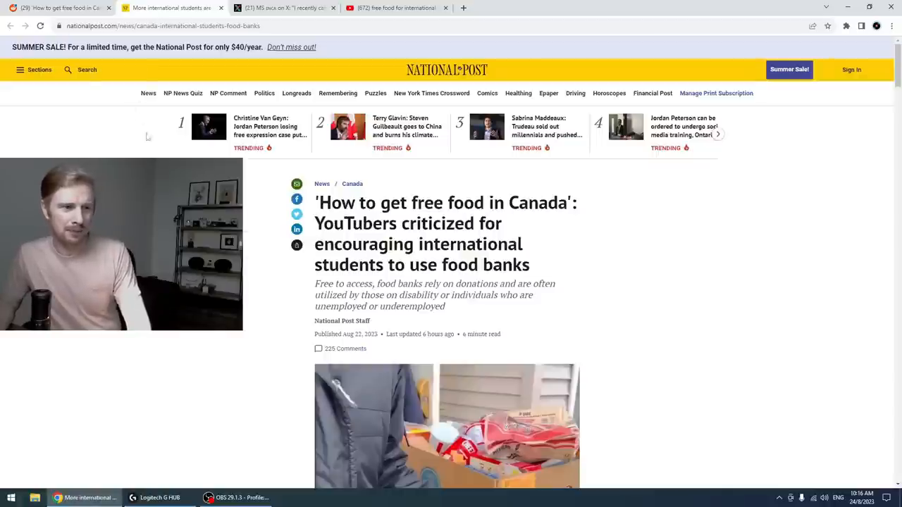
mouse_move(312, 208)
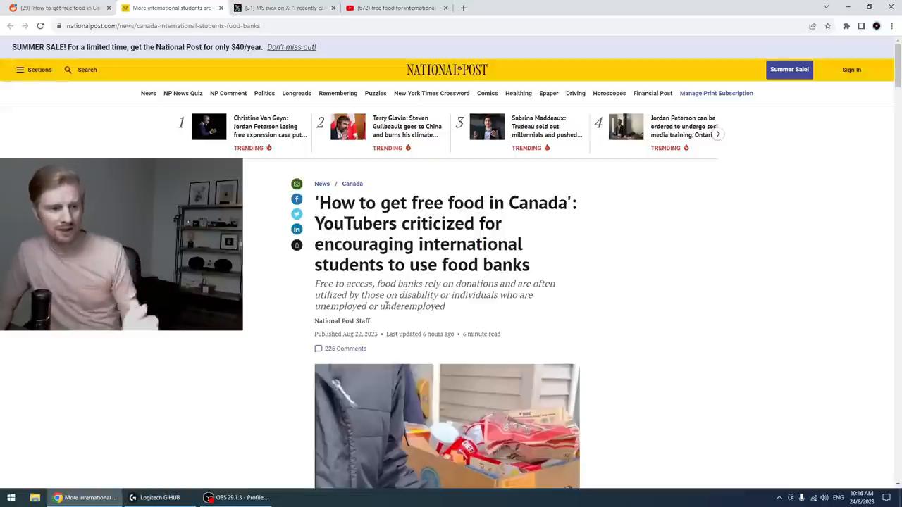
Step: Highlight 'food banks rely on donations' in the subtitle and scroll to the article's opening paragraphs
left_click_drag(377, 283, 497, 284)
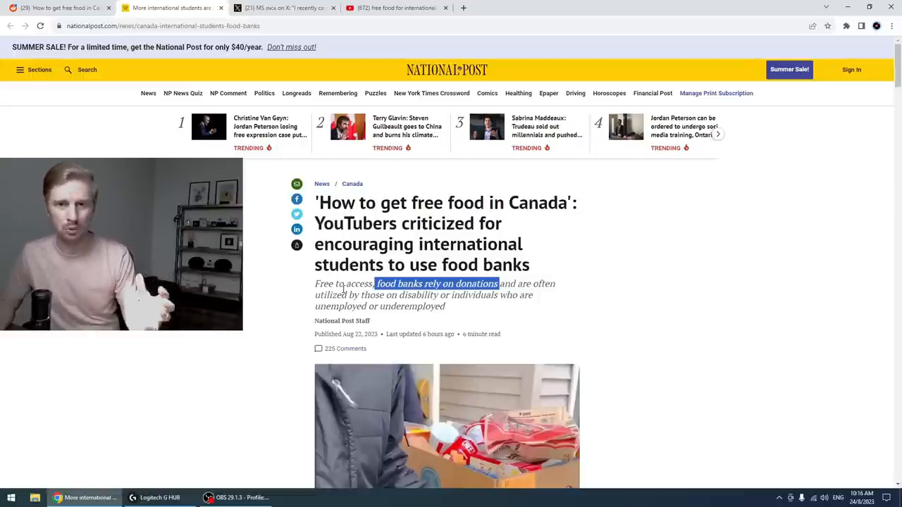
scroll("down", 3)
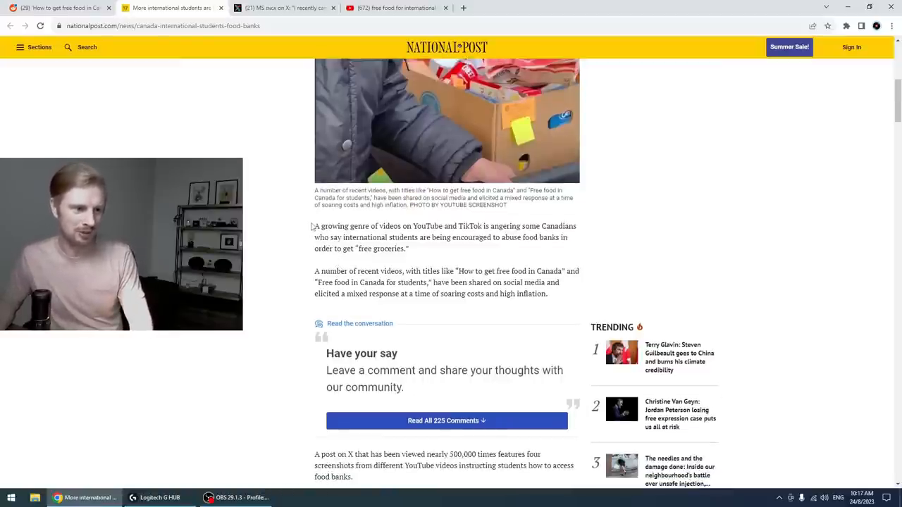
Step: Highlight the paragraph about YouTube and TikTok food bank videos, then switch to the X post
left_click_drag(315, 225, 408, 249)
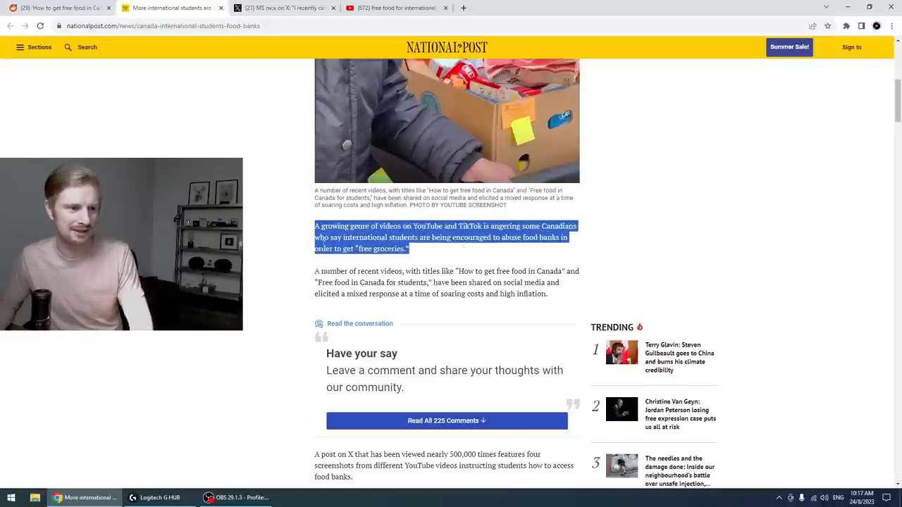
mouse_move(426, 252)
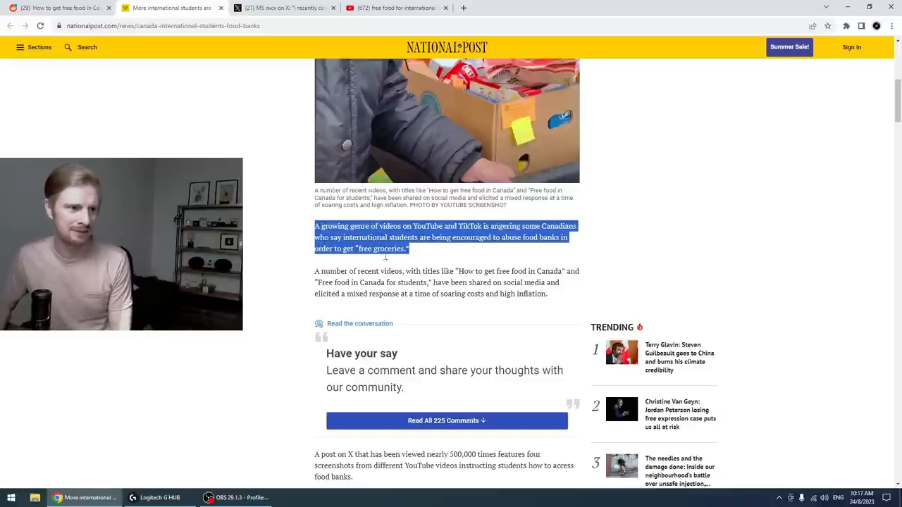
left_click(282, 8)
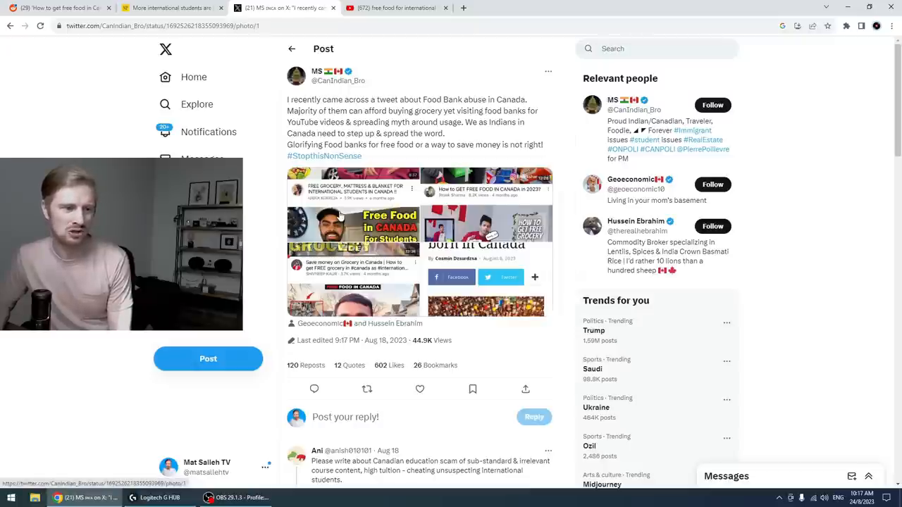
Step: Open the X post's attached free-food YouTube screenshots in the full-size photo viewer
left_click(353, 226)
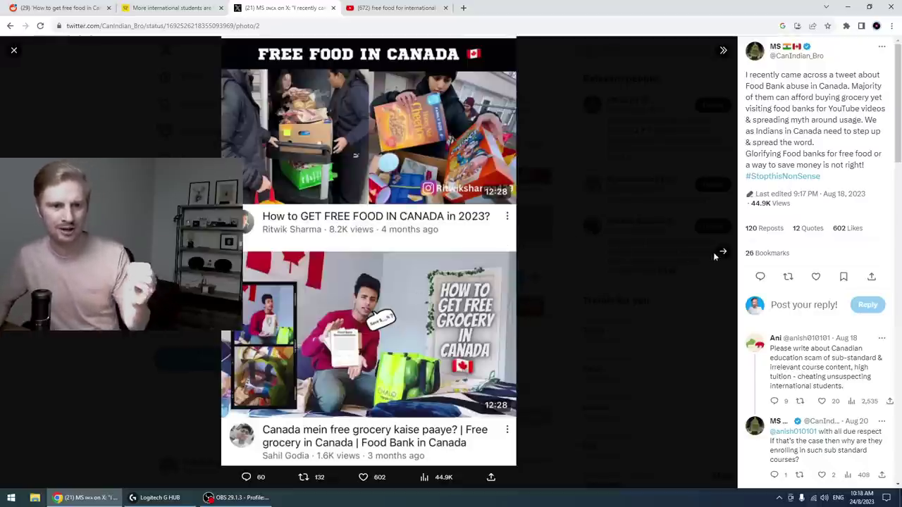
Step: Advance the photo viewer to the next screenshot of YouTube free-grocery videos
left_click(722, 251)
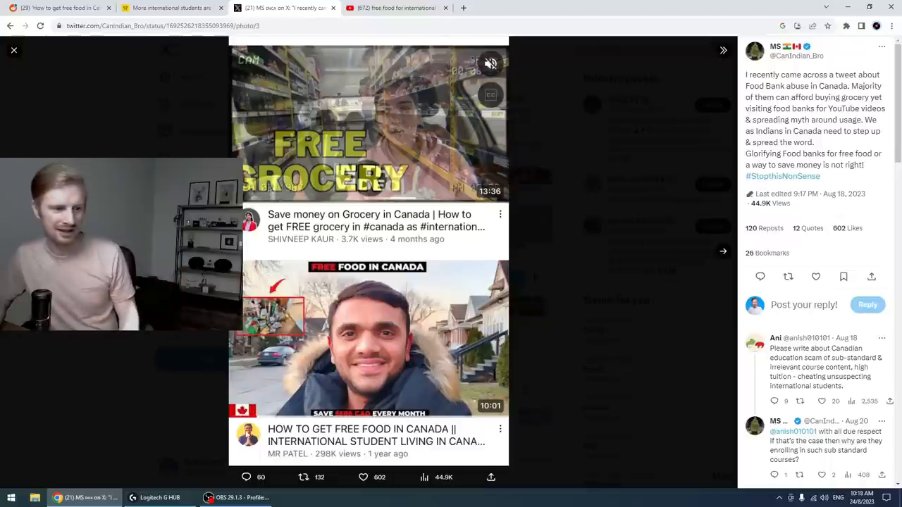
mouse_move(634, 293)
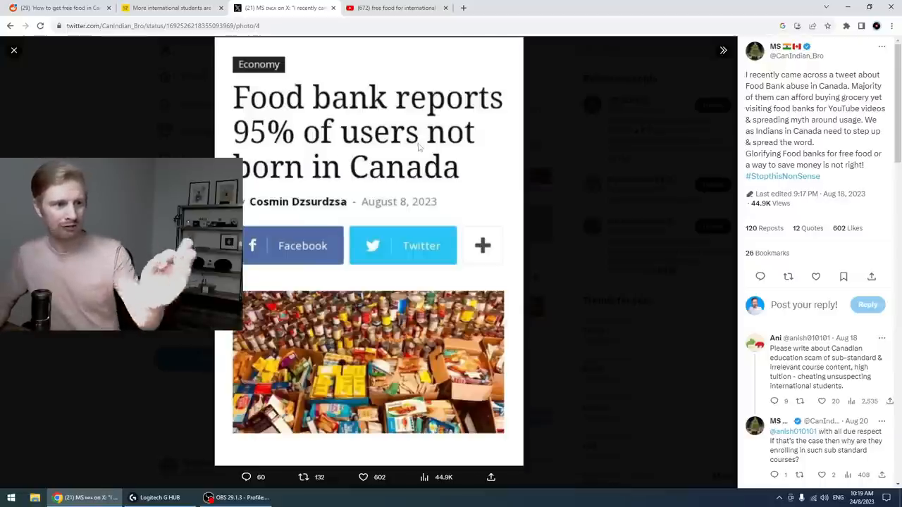
mouse_move(394, 7)
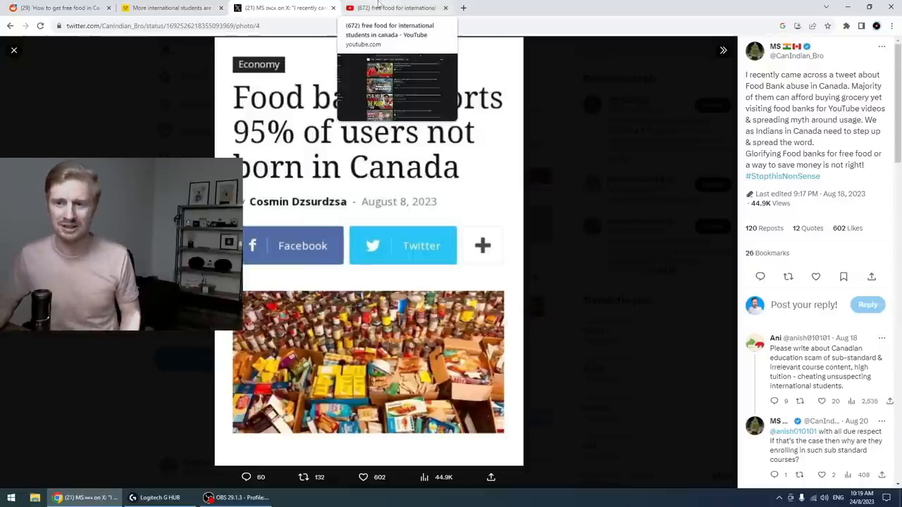
Step: Scroll through the YouTube 'free food for international students in canada' search results
left_click(398, 8)
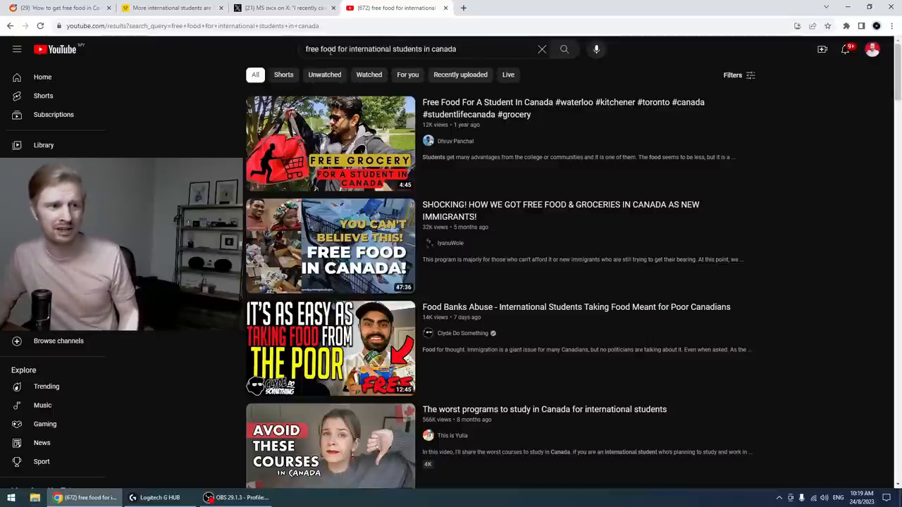
scroll("down", 3)
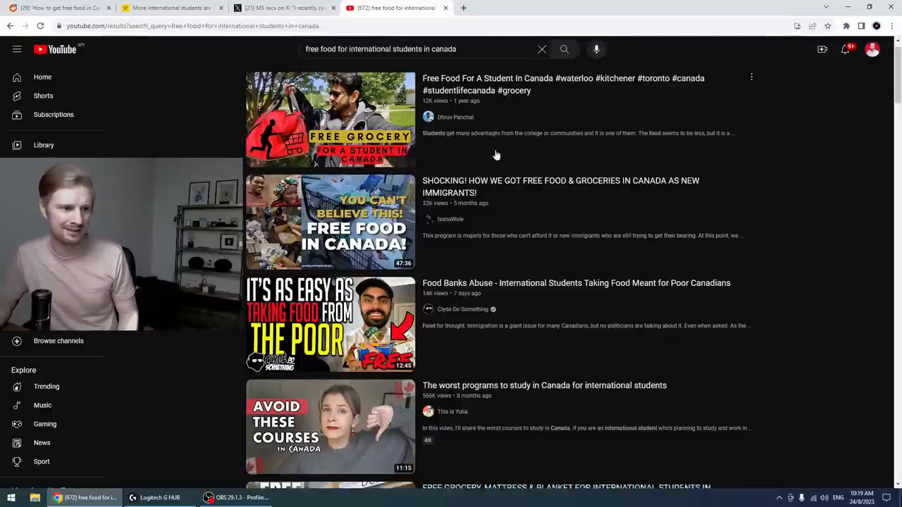
scroll("down", 3)
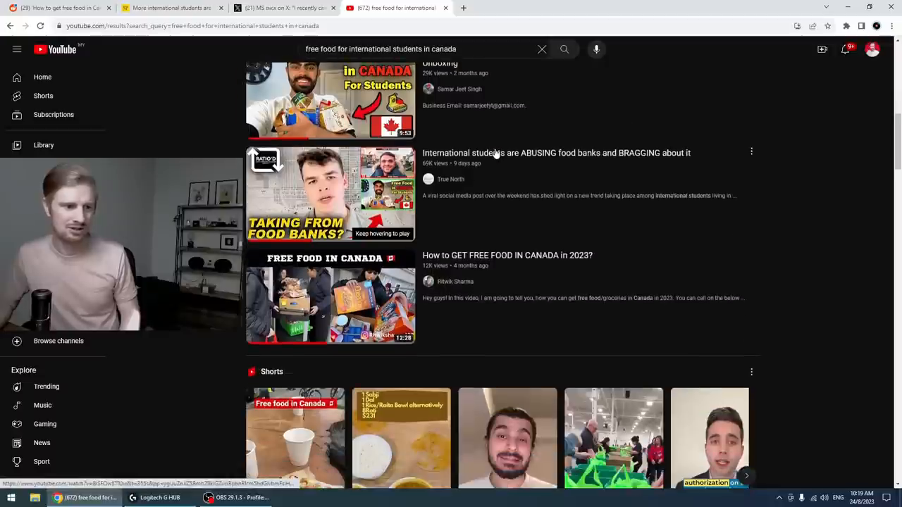
scroll("down", 3)
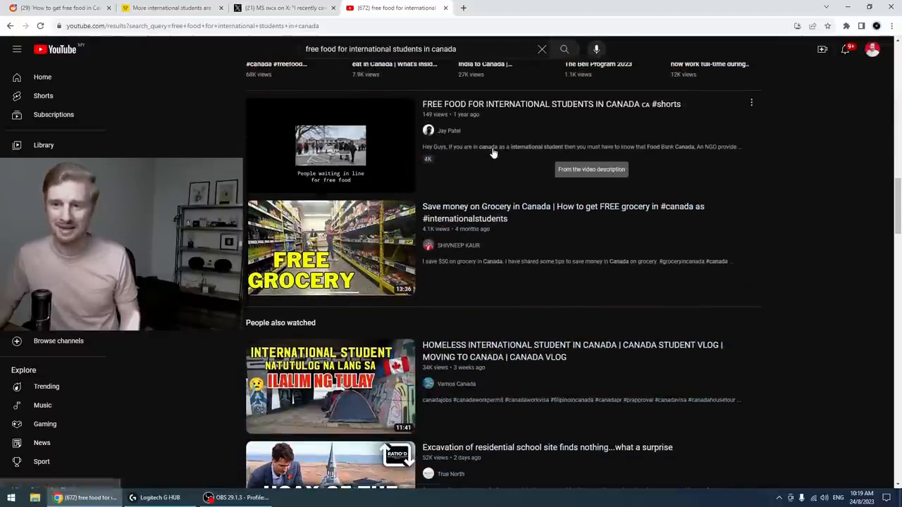
scroll("down", 3)
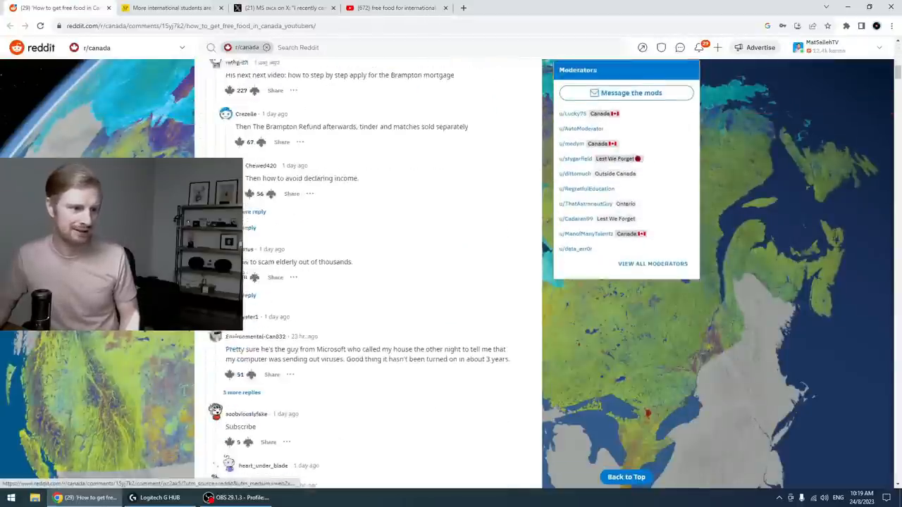
Step: Read further r/canada comments, then return to the YouTube free-food search results
scroll("down", 3)
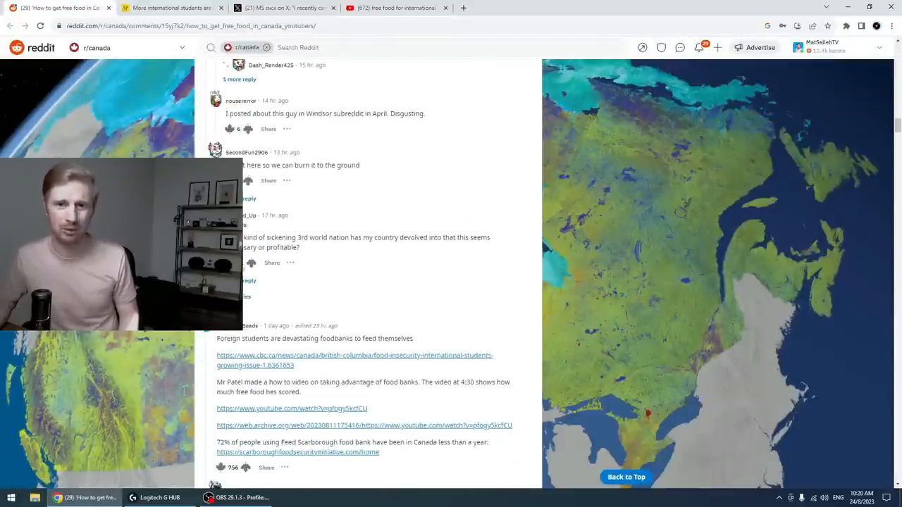
scroll("down", 3)
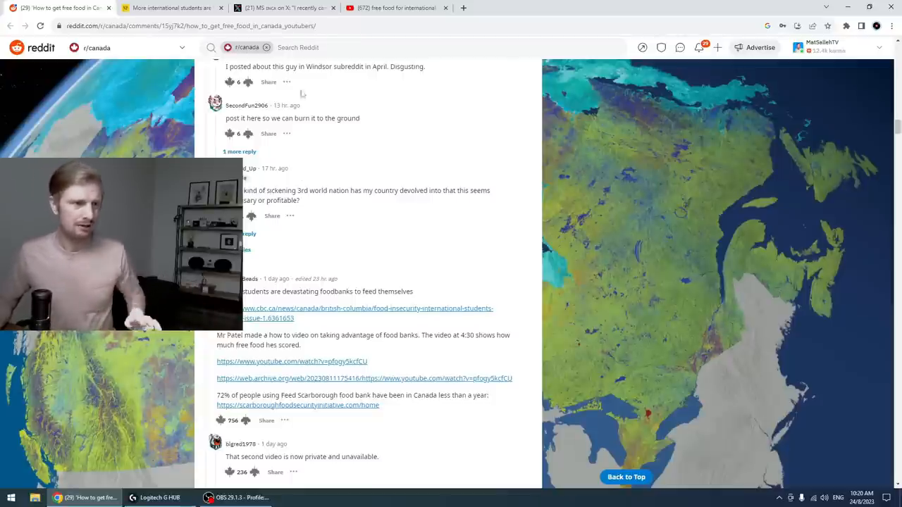
left_click(393, 8)
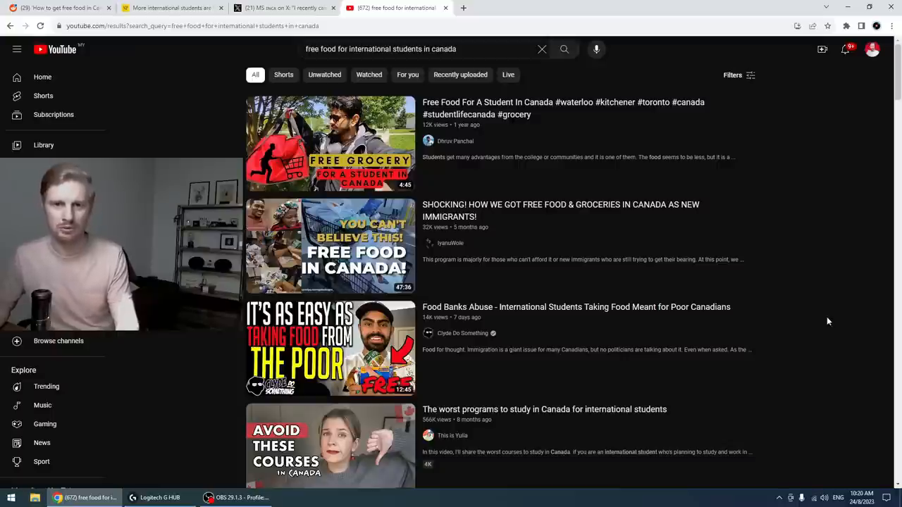
mouse_move(820, 319)
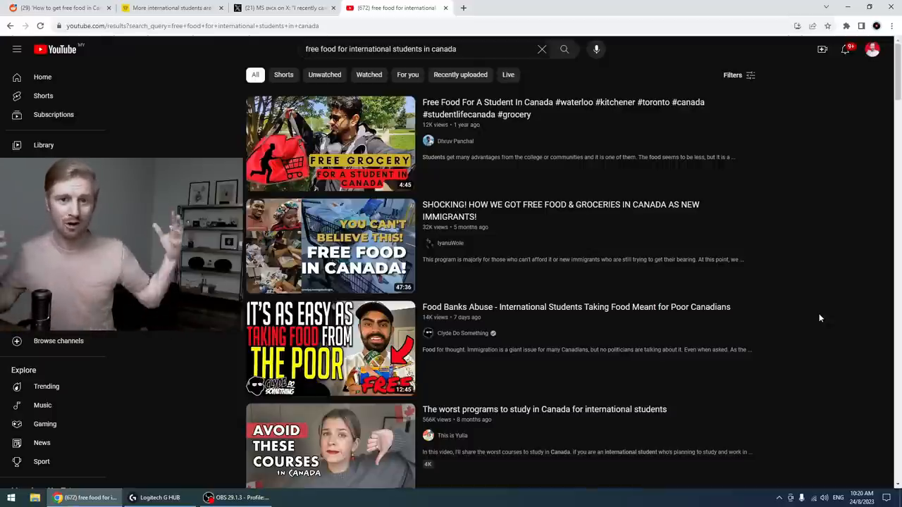
mouse_move(806, 283)
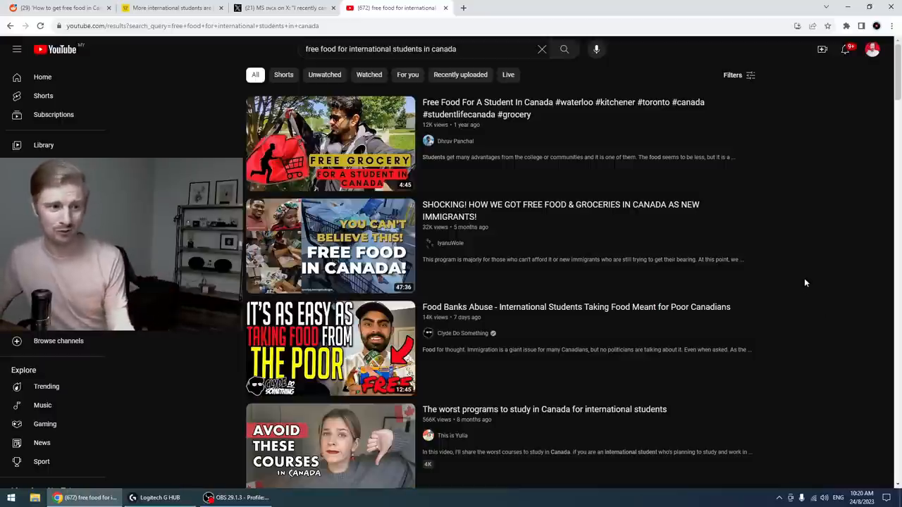
mouse_move(765, 248)
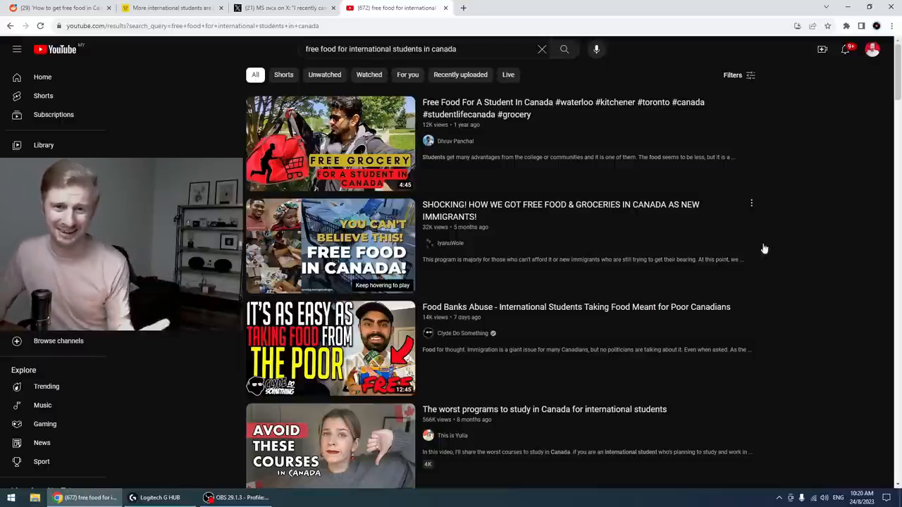
mouse_move(377, 84)
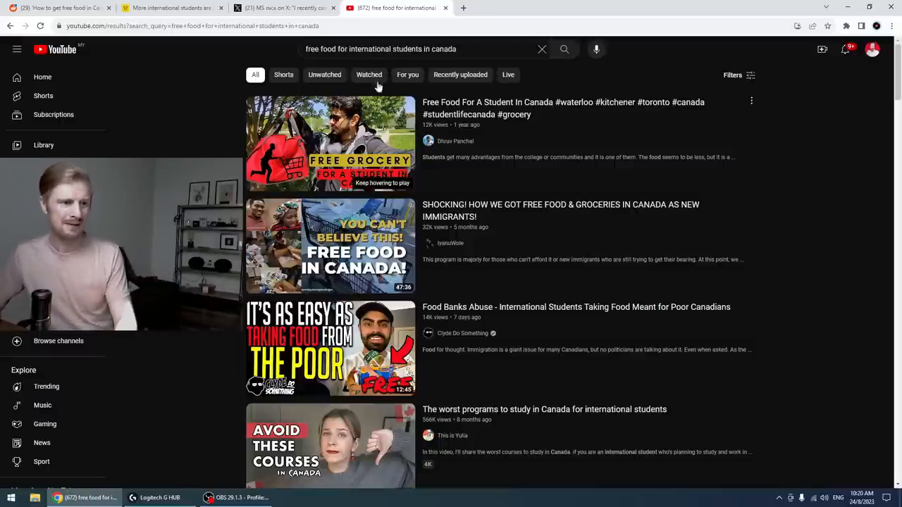
Step: Back on the Reddit thread, open the commenter's canada.ca study permit link in a new tab
left_click(57, 8)
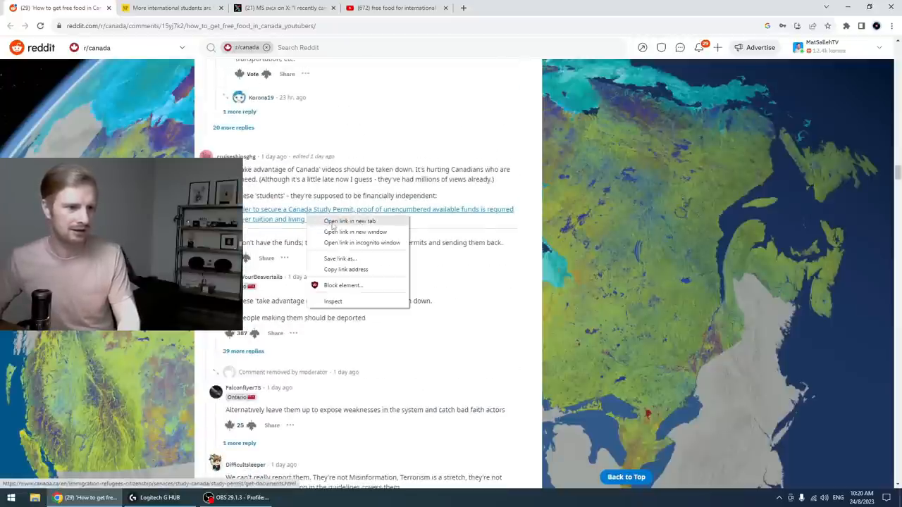
left_click(348, 221)
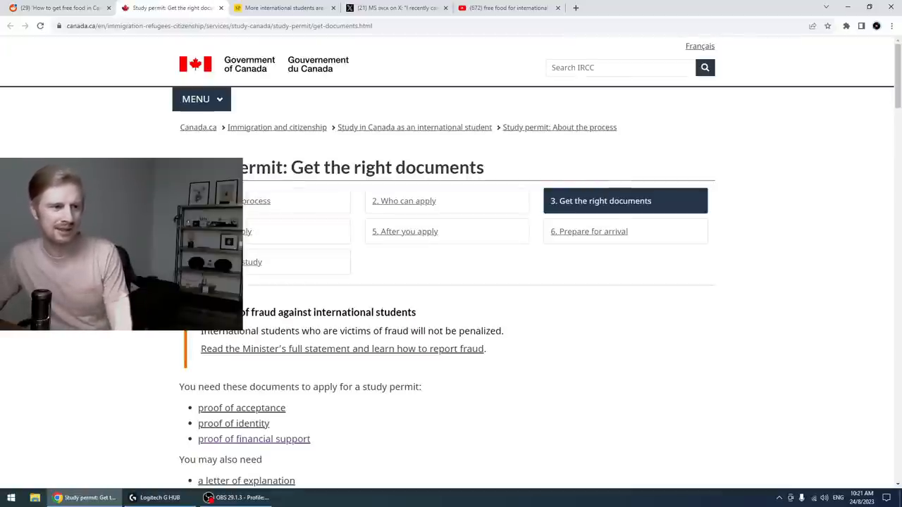
Step: Highlight the student loan option under Proof of financial support, then return to YouTube results
scroll("down", 3)
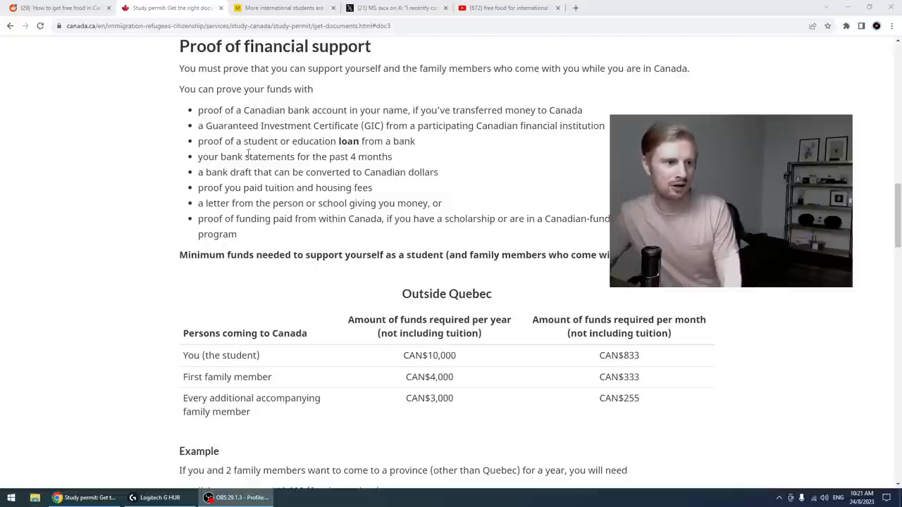
left_click_drag(211, 141, 415, 141)
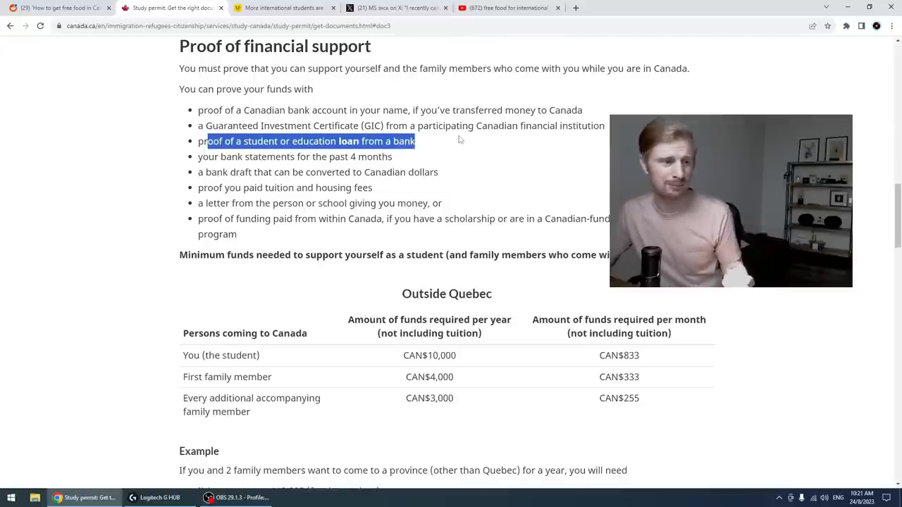
left_click(430, 154)
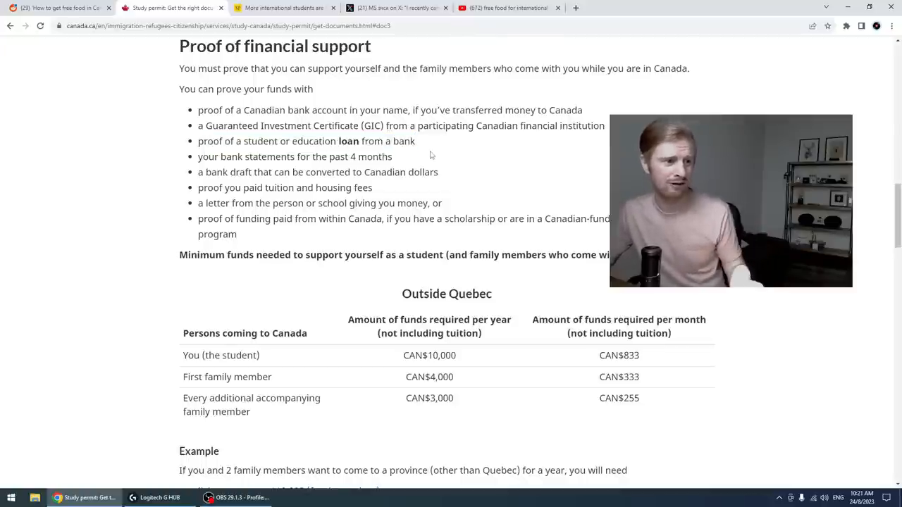
left_click_drag(240, 156, 393, 157)
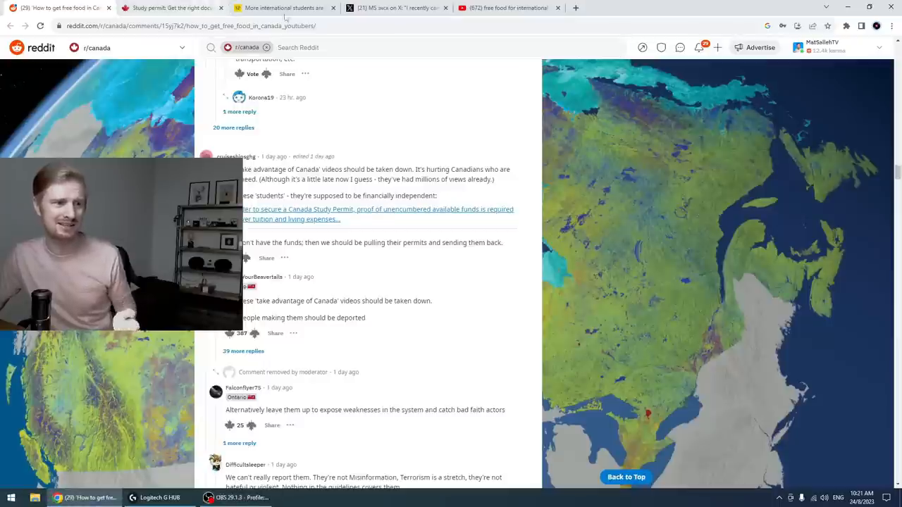
left_click(508, 8)
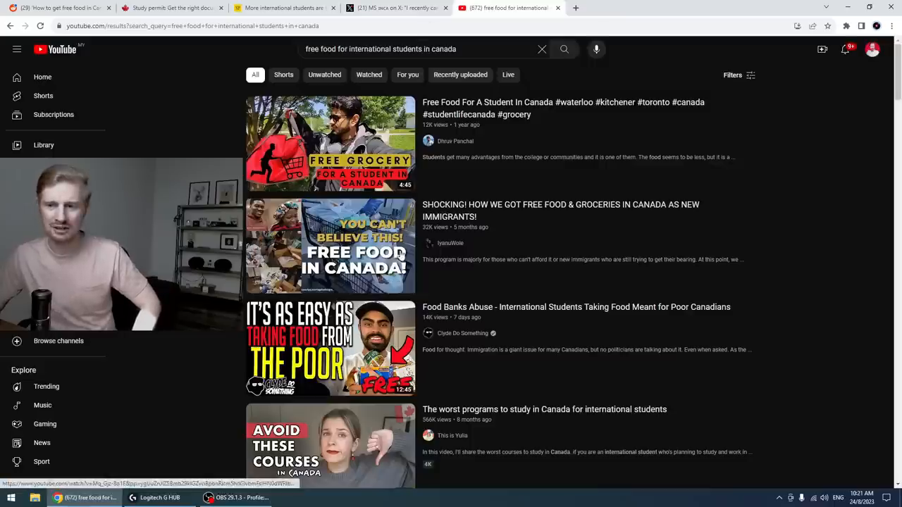